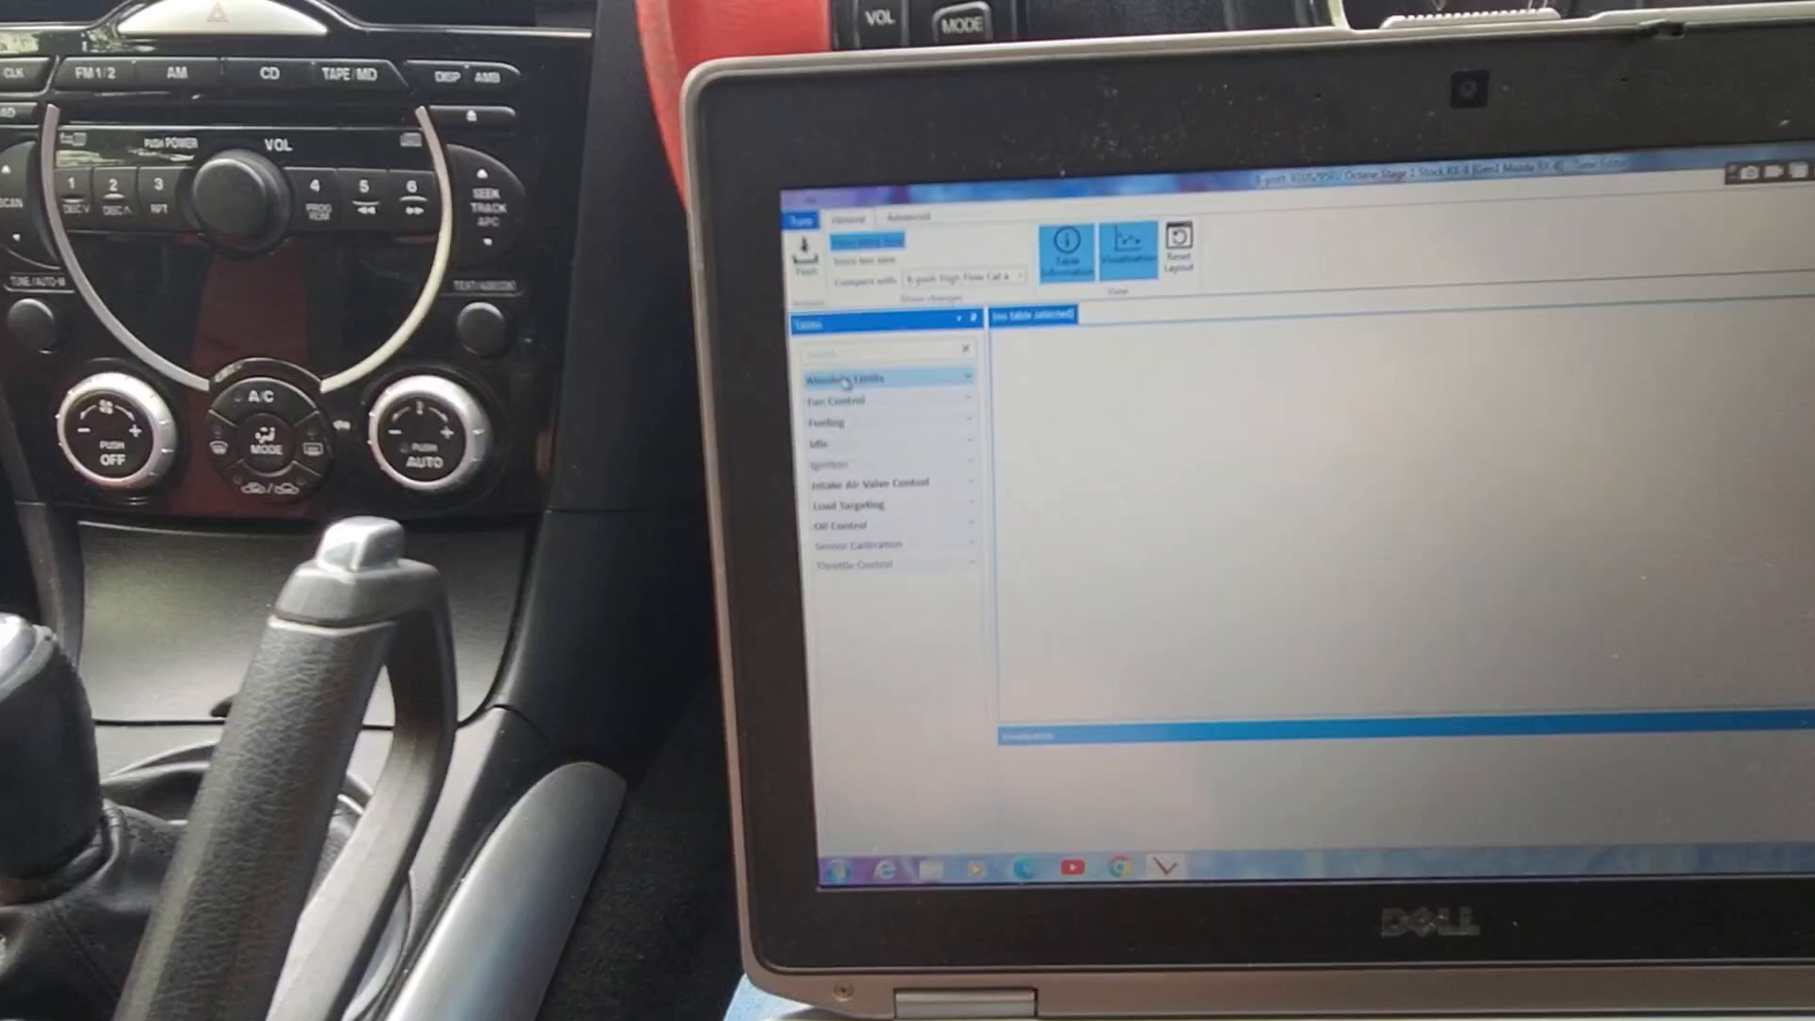
Expand and collapse the Absolute Limits table category in the tune customizer
left_click(858, 374)
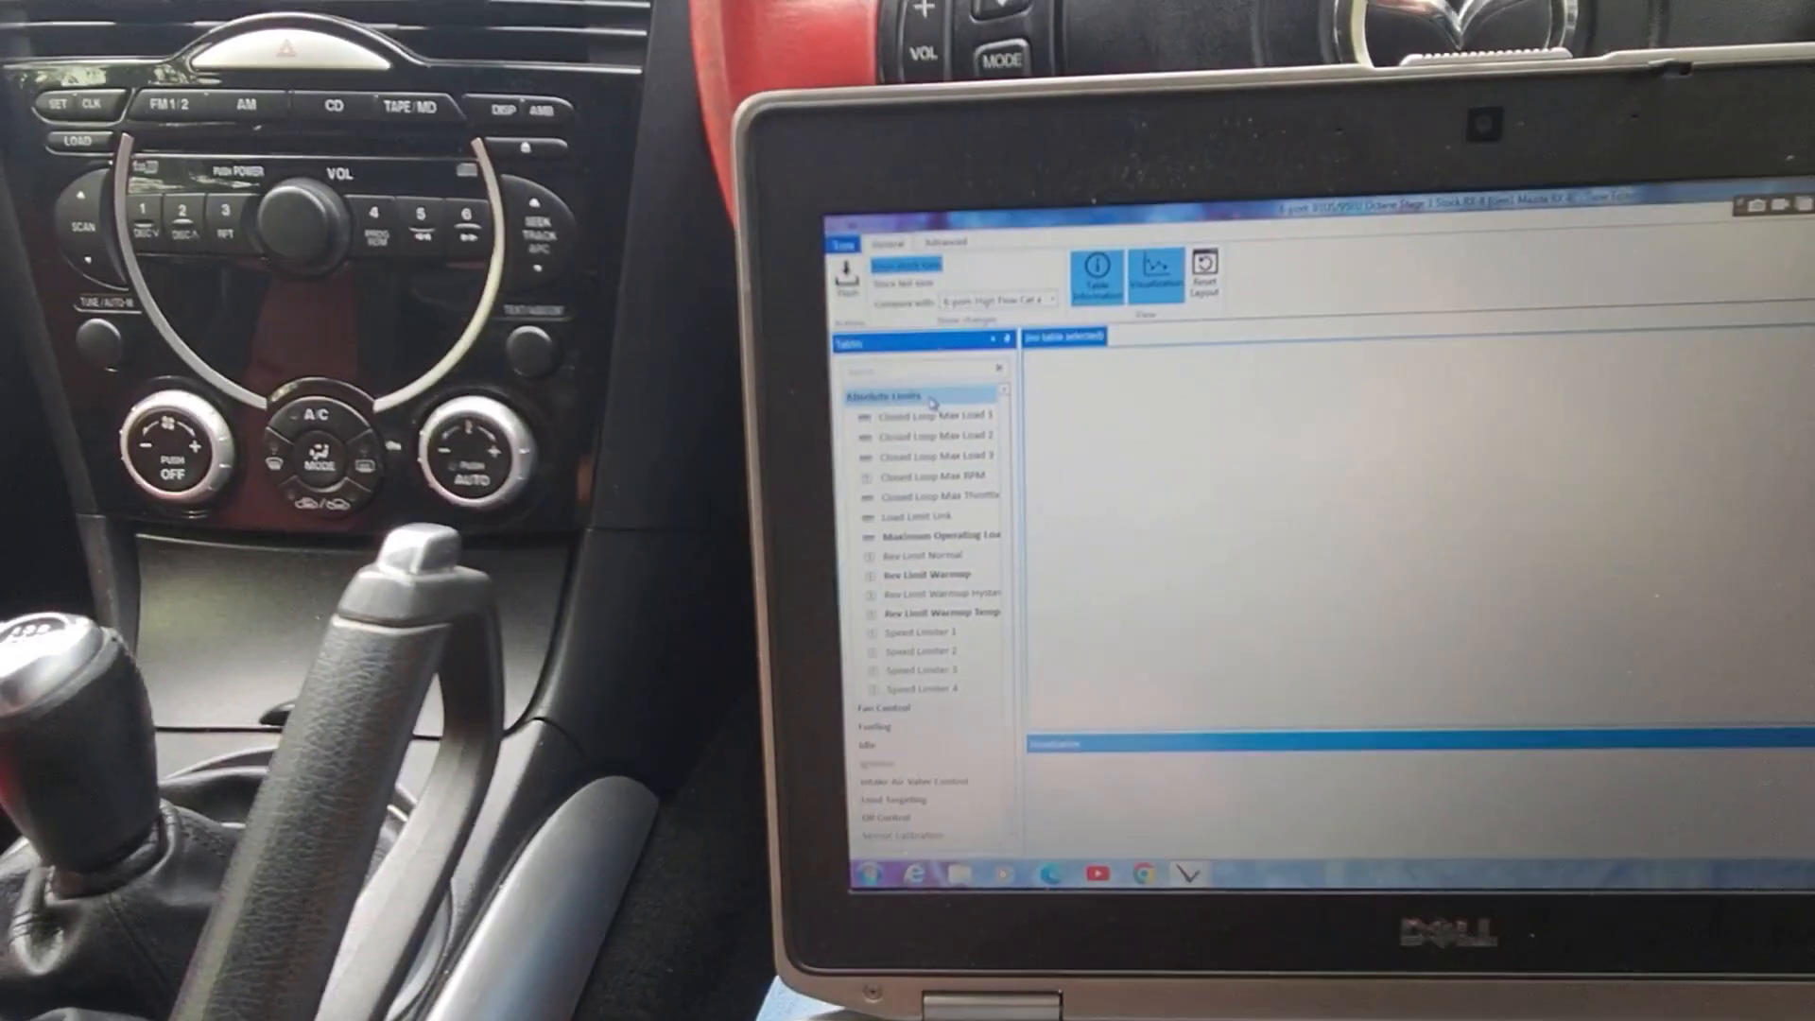
left_click(883, 395)
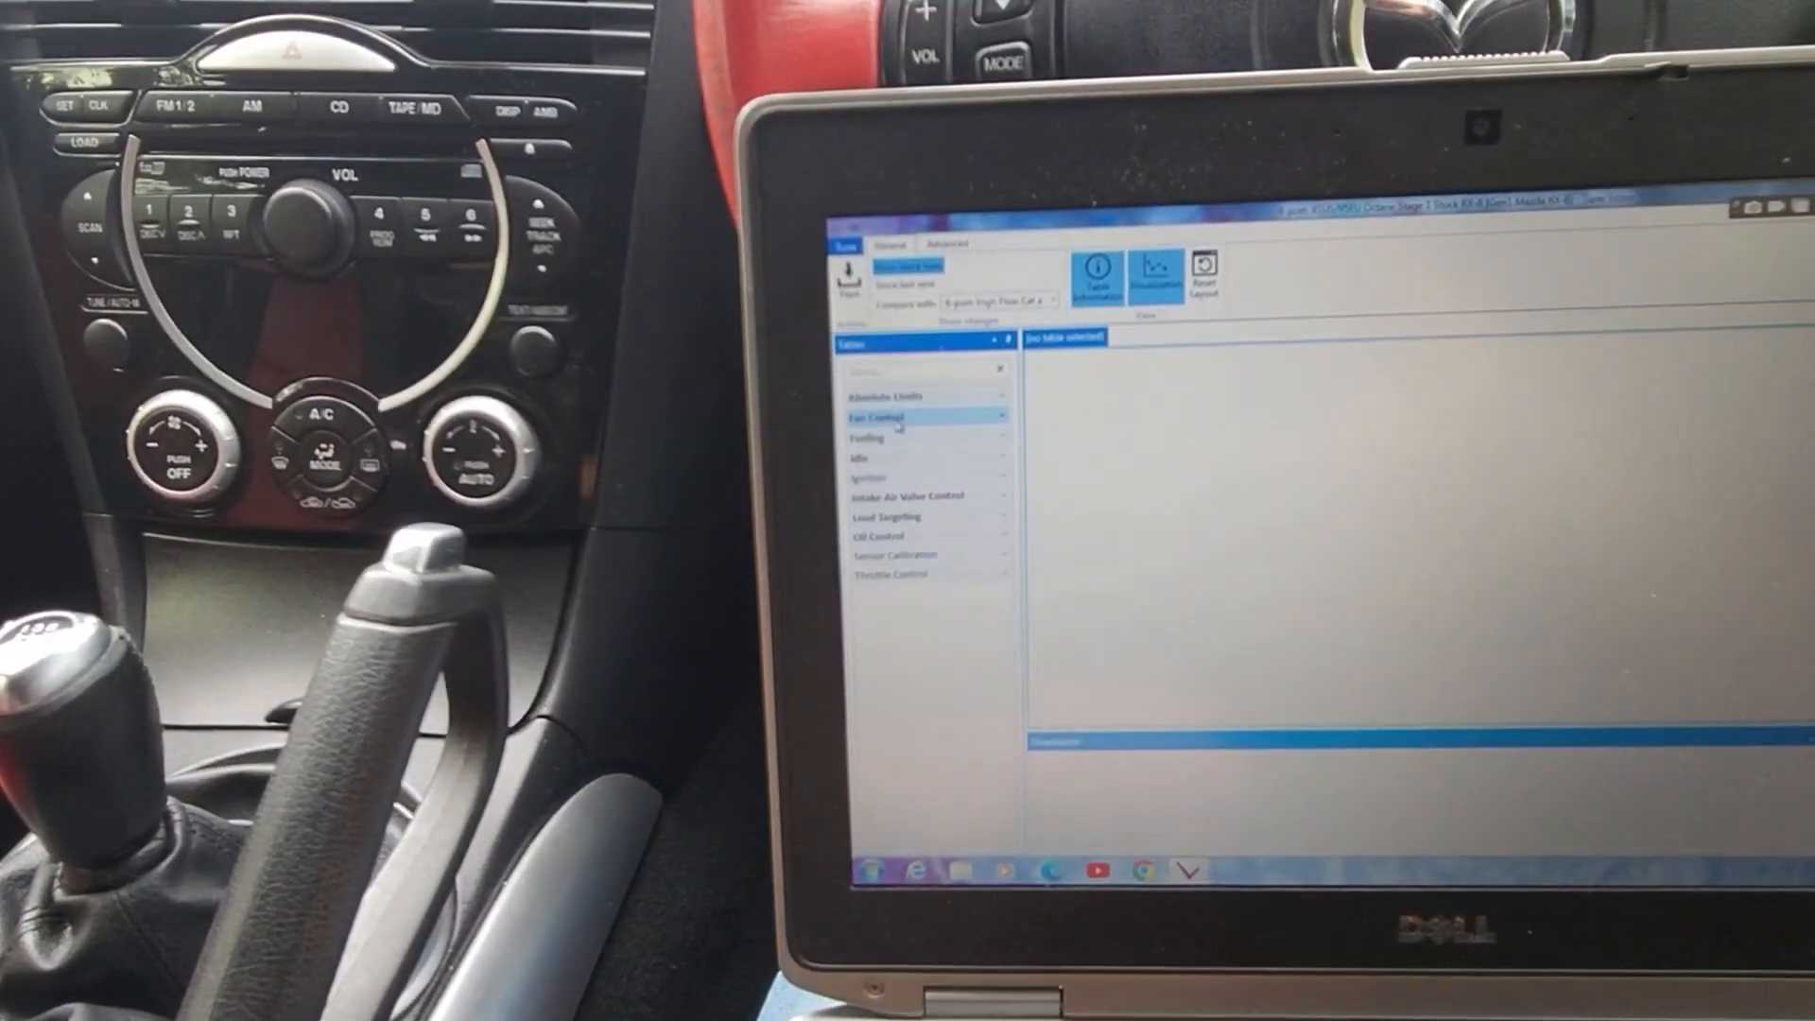
left_click(877, 416)
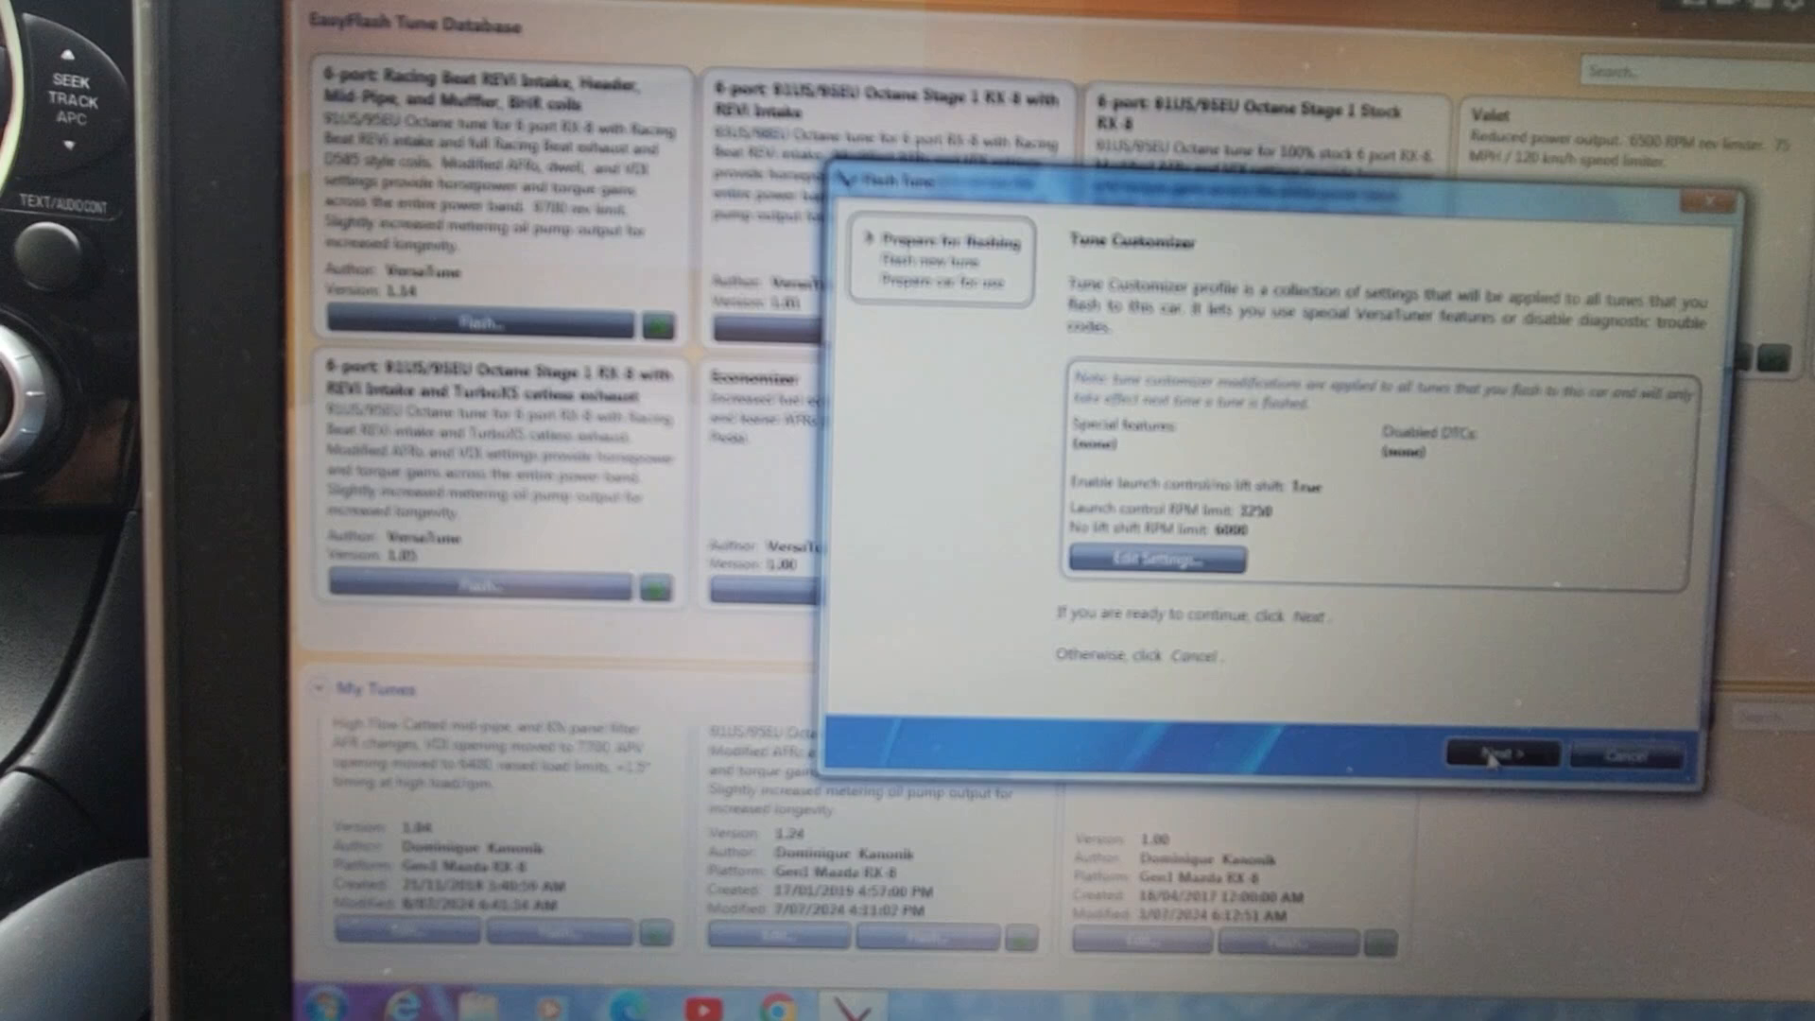
Continue past the tune customizer and the vehicle preparation checklist to the ignition-on instructions
left_click(1473, 754)
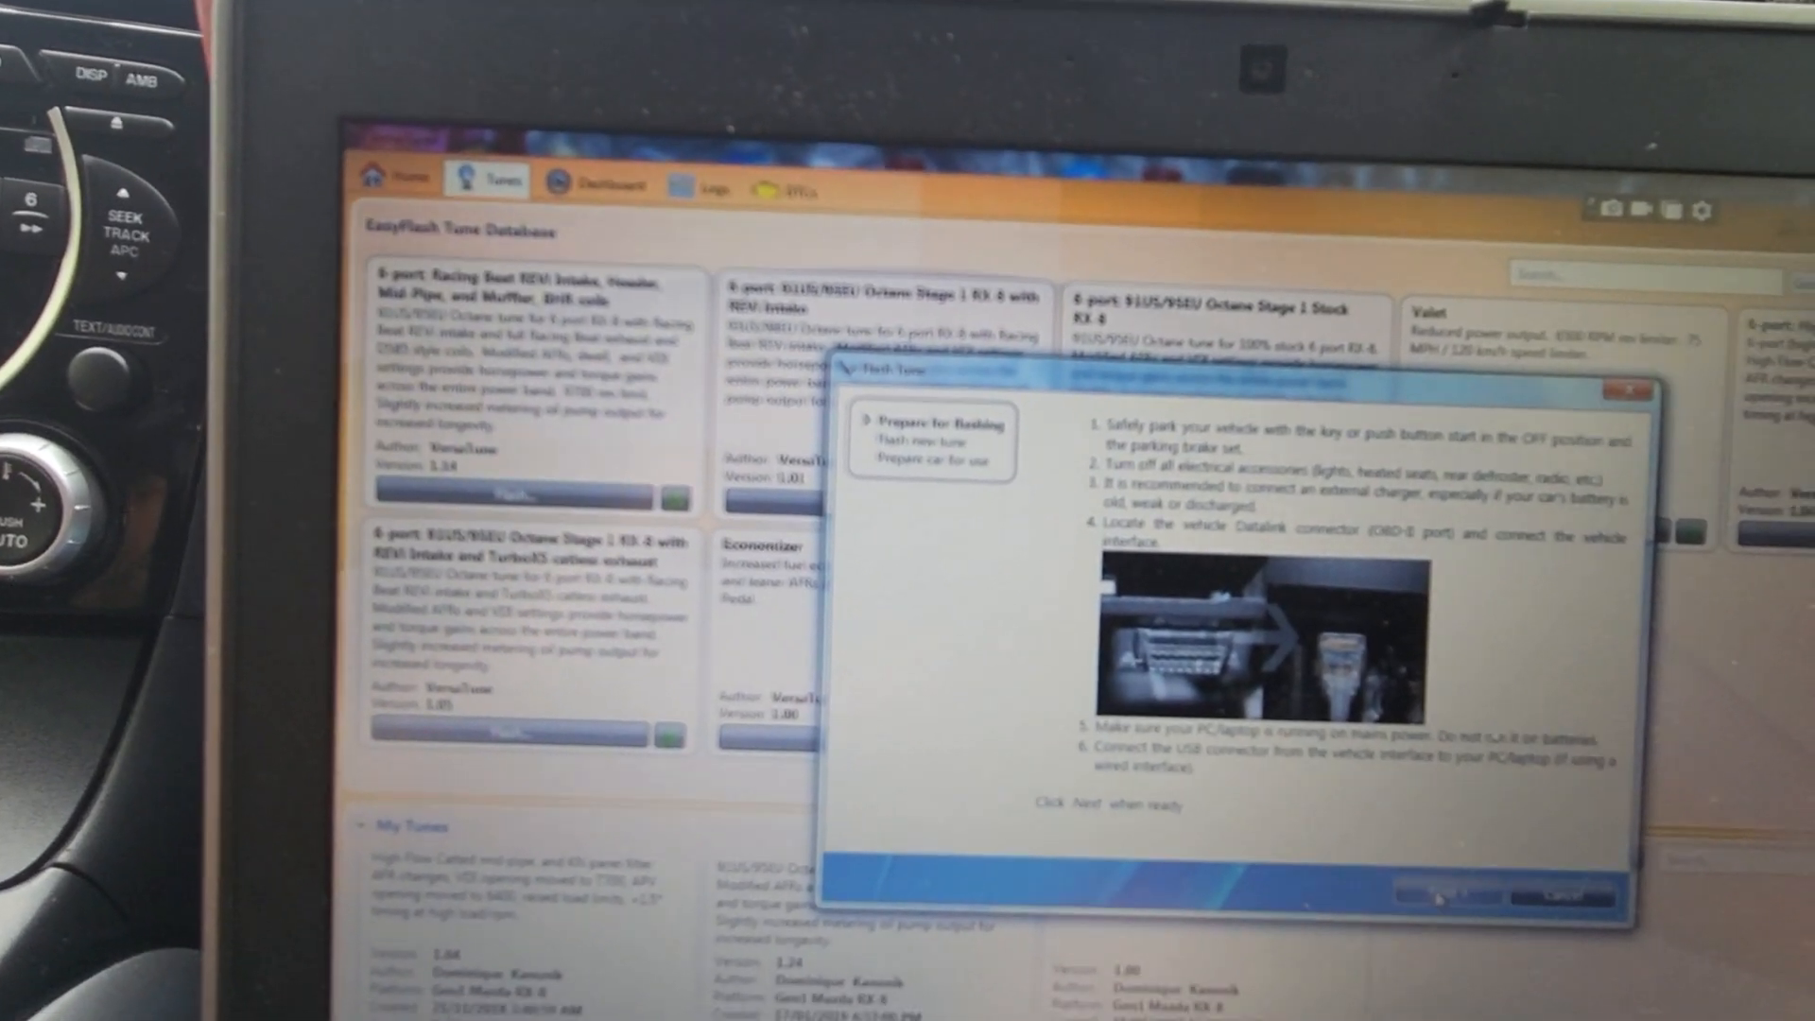
left_click(1432, 896)
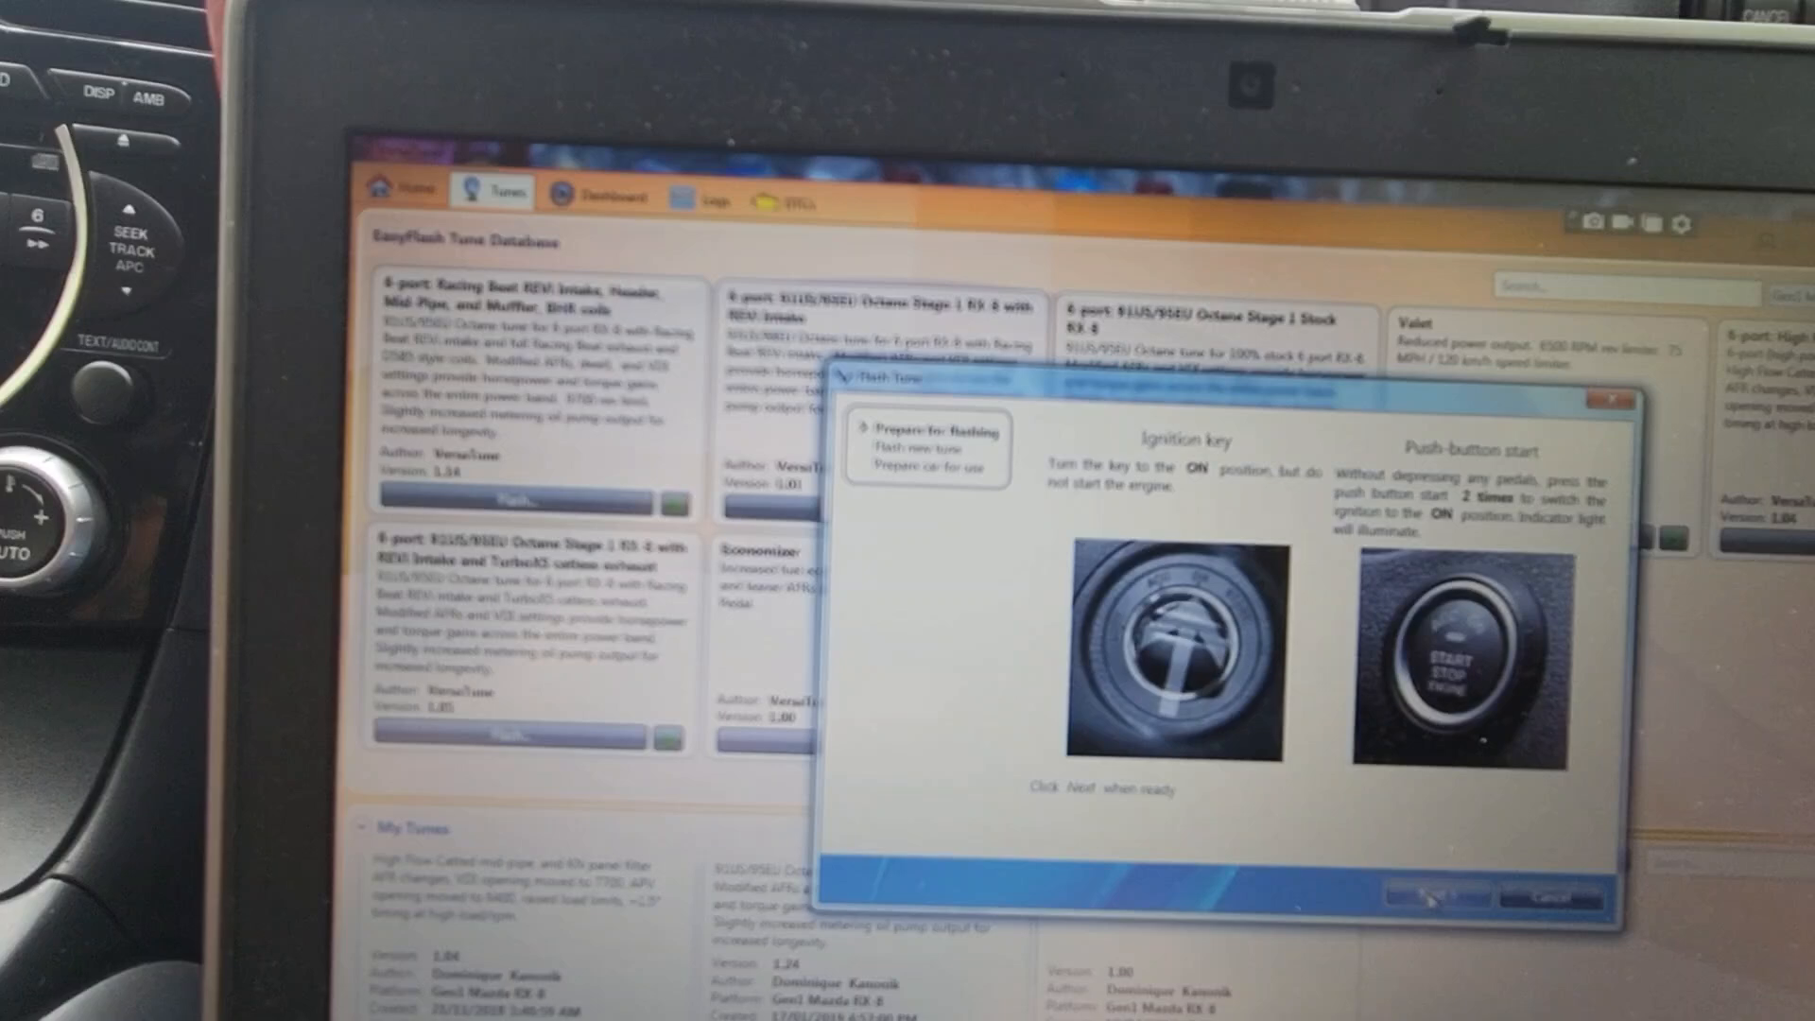
Confirm ignition is on to flash the tune, then finish the wizard back to the tune database
left_click(1420, 898)
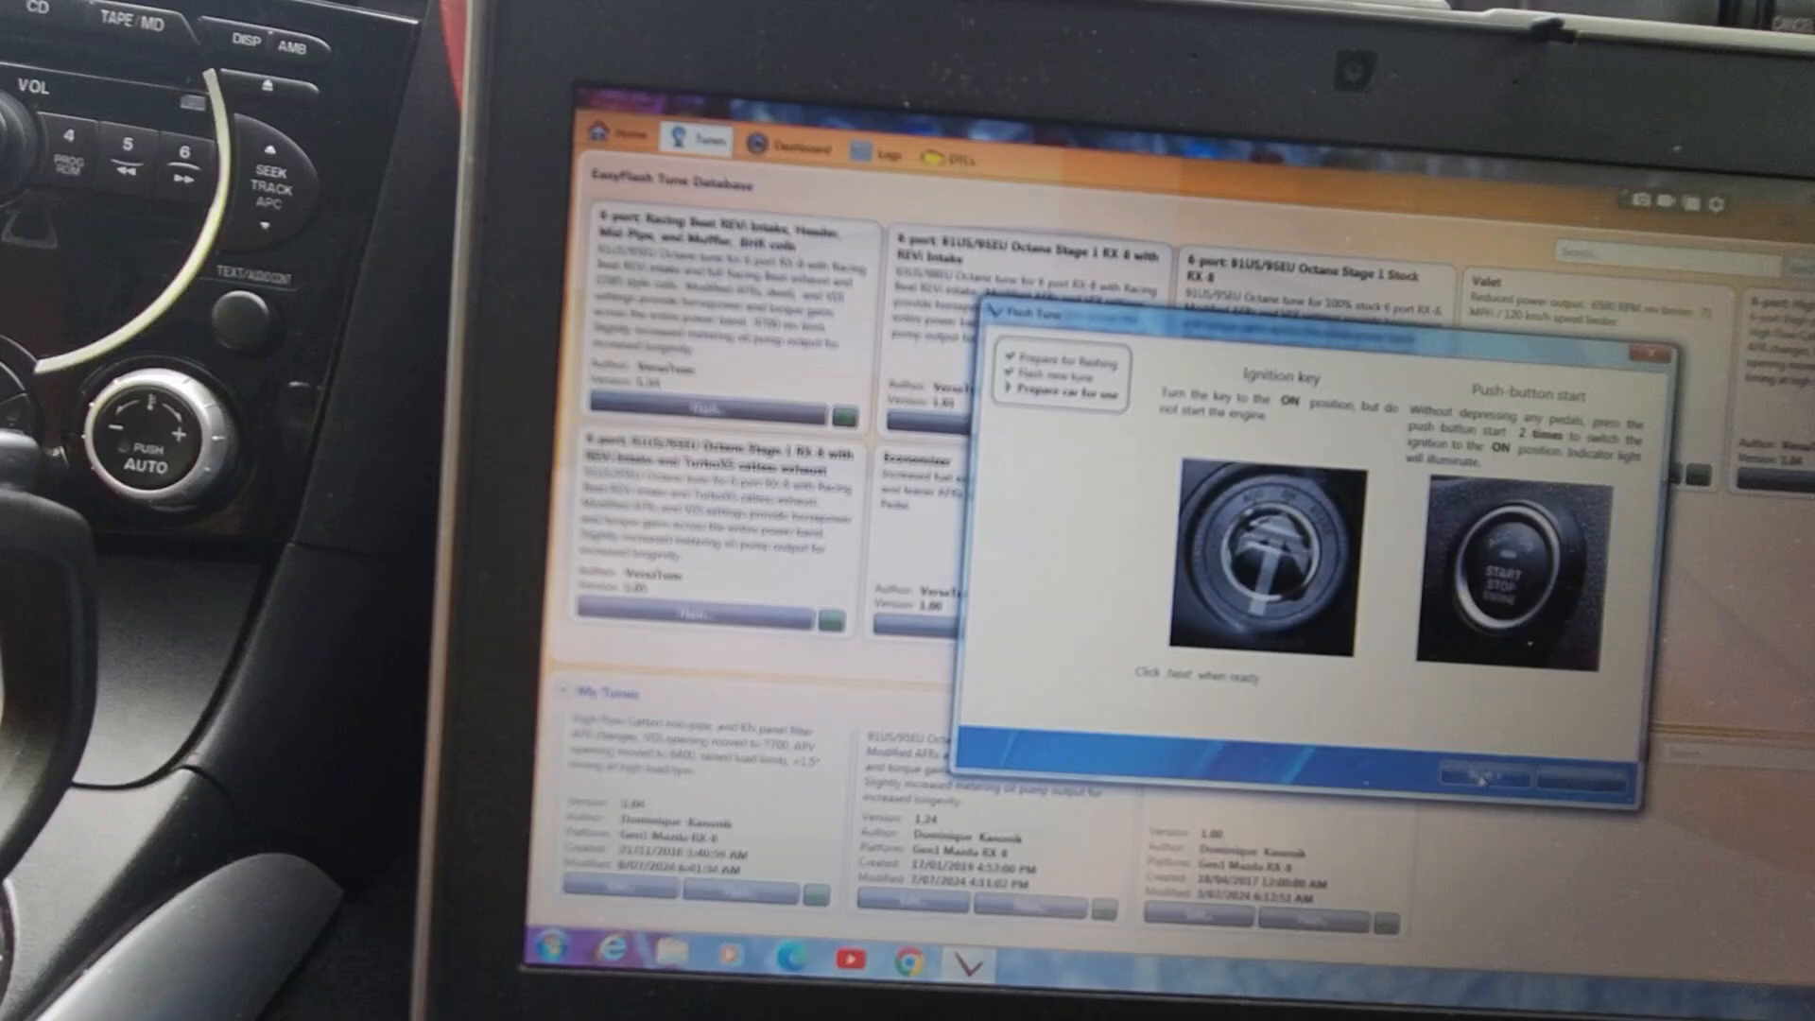
left_click(1482, 775)
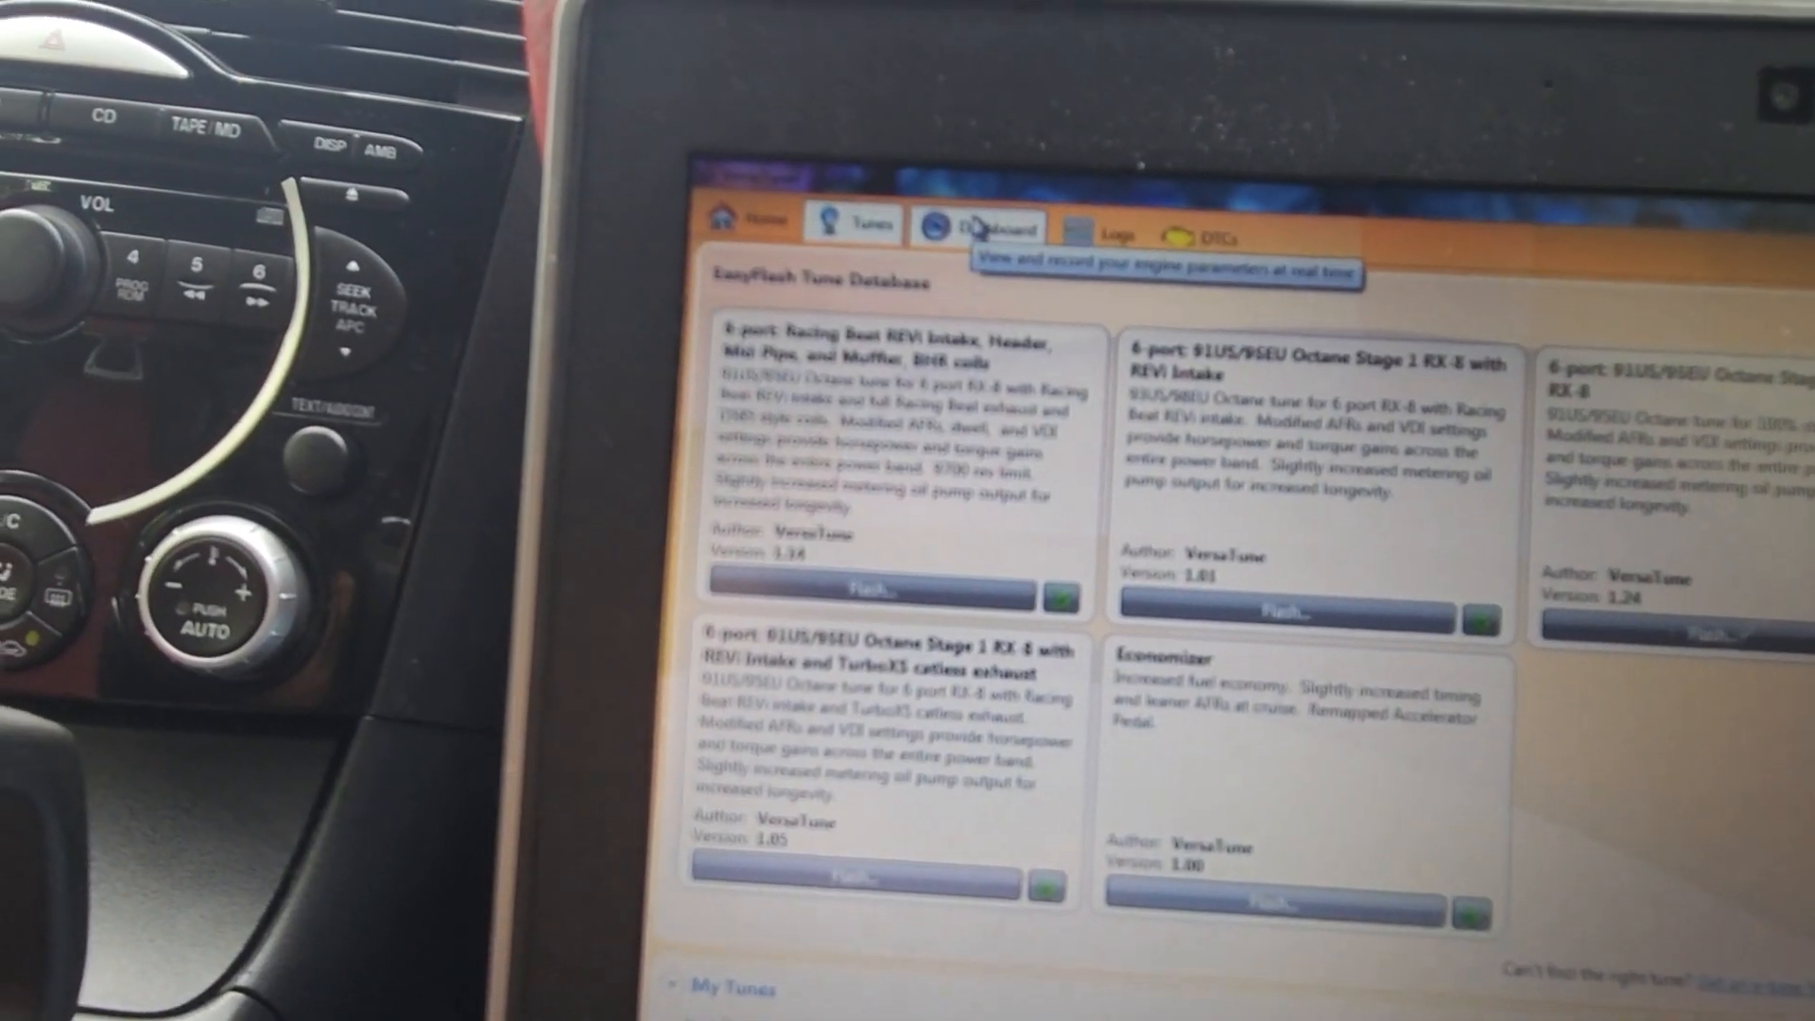
View live engine readings on the Dashboard: temperature, mass air flow and air-to-fuel ratio
left_click(982, 227)
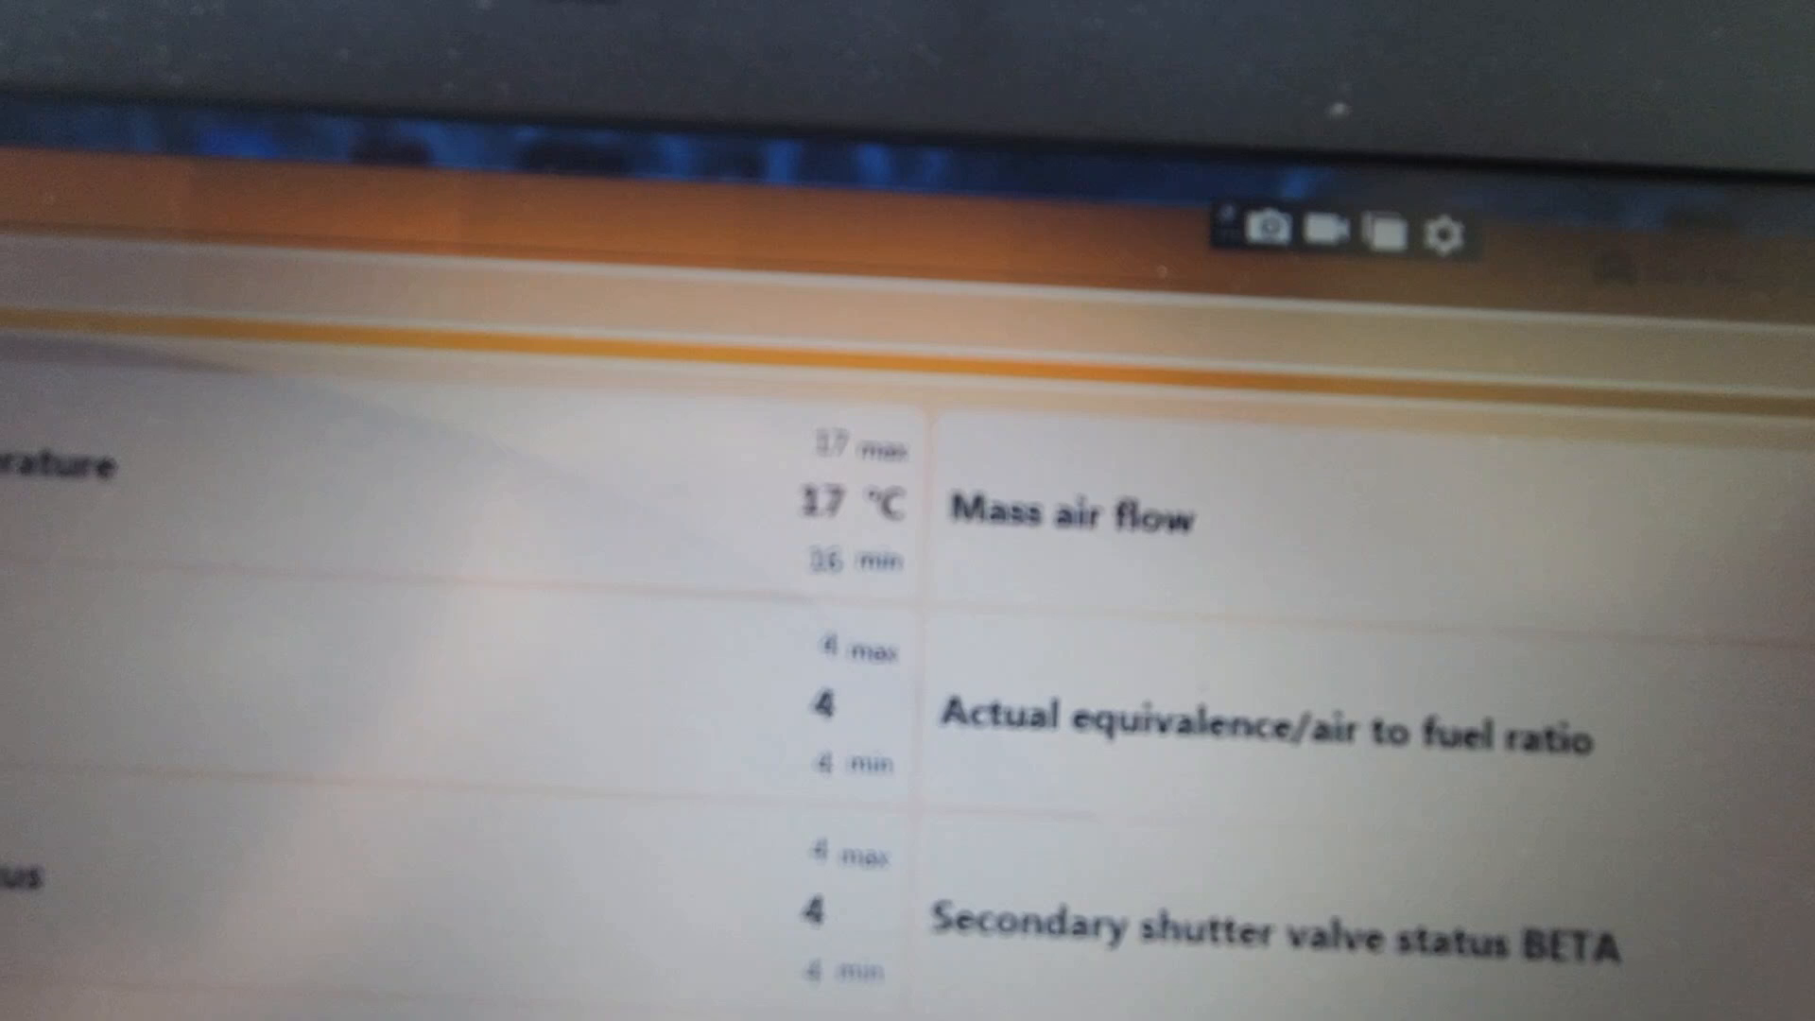
scroll("down", 3)
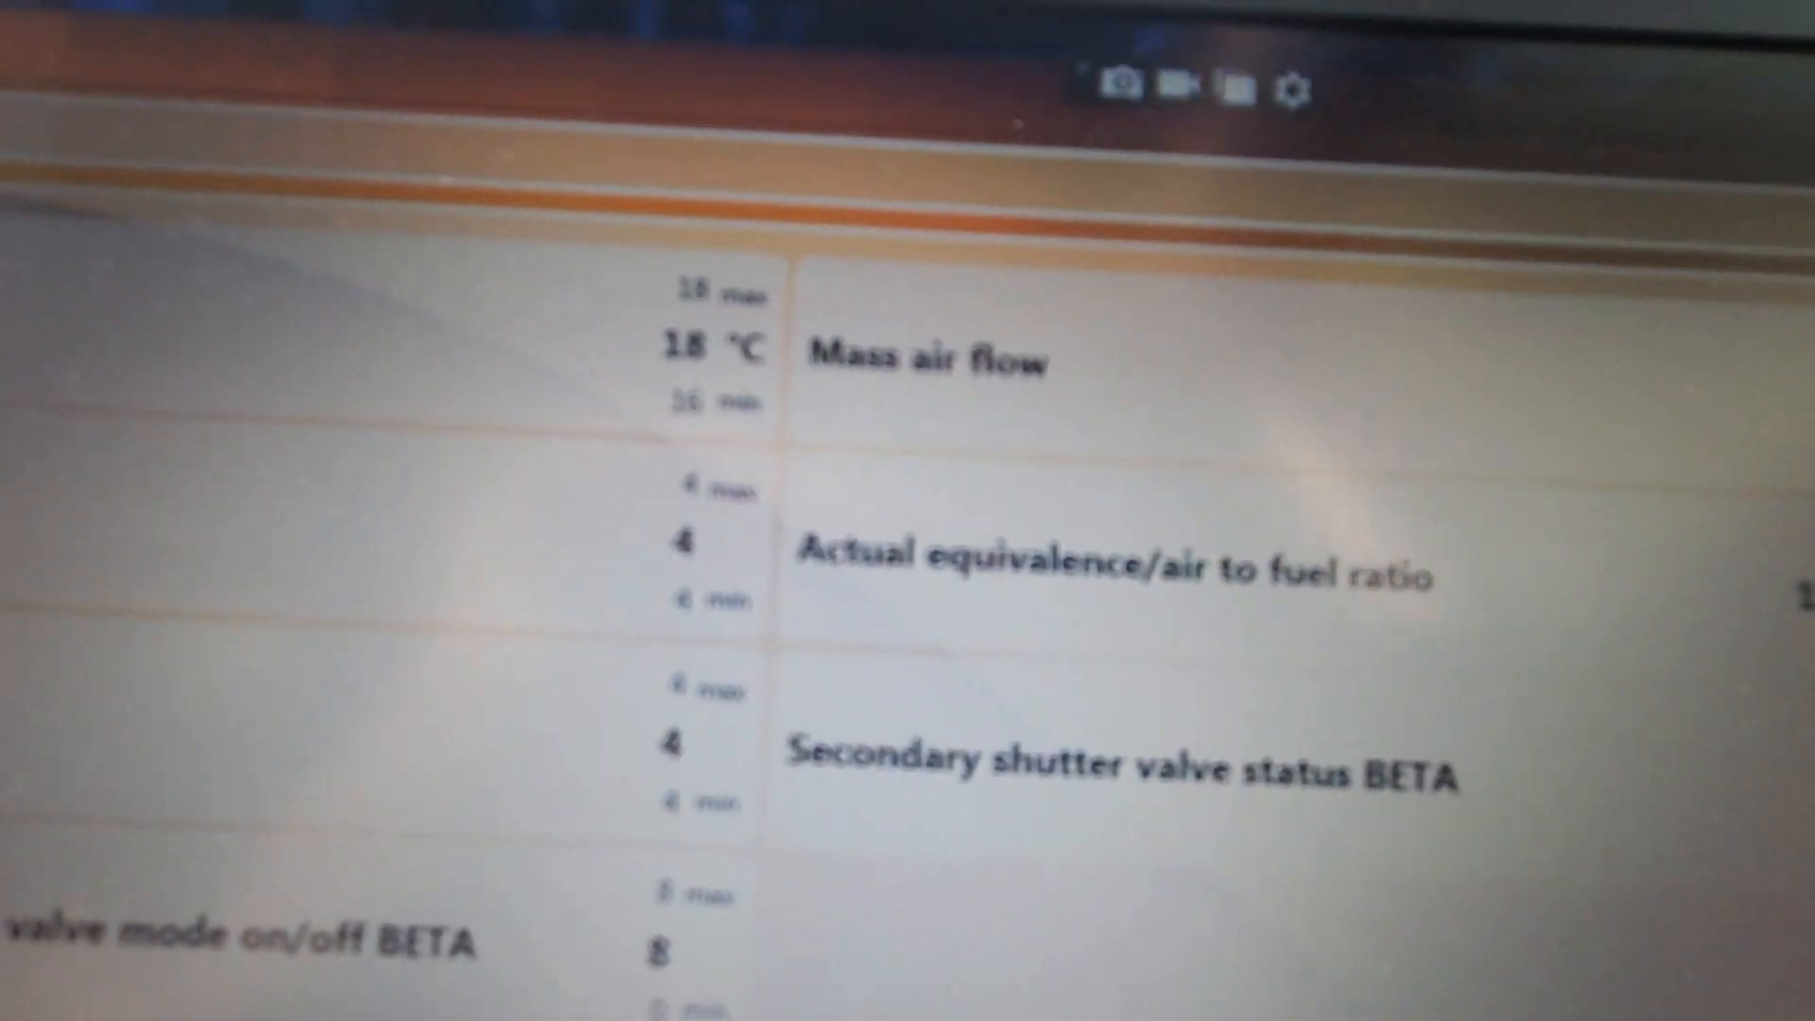